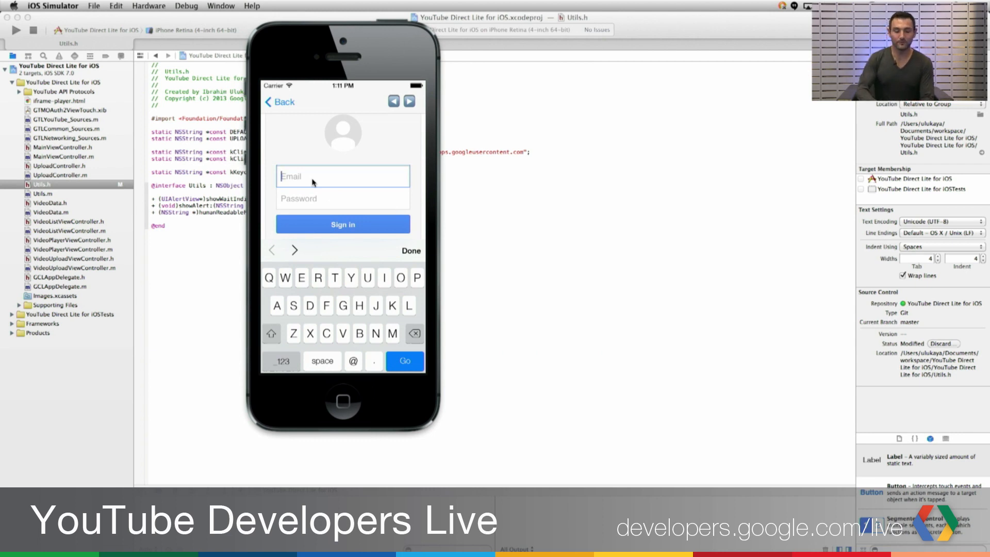
# Submit the Google account credentials and accept the app's requested permissions
pyautogui.write('ulukaya')
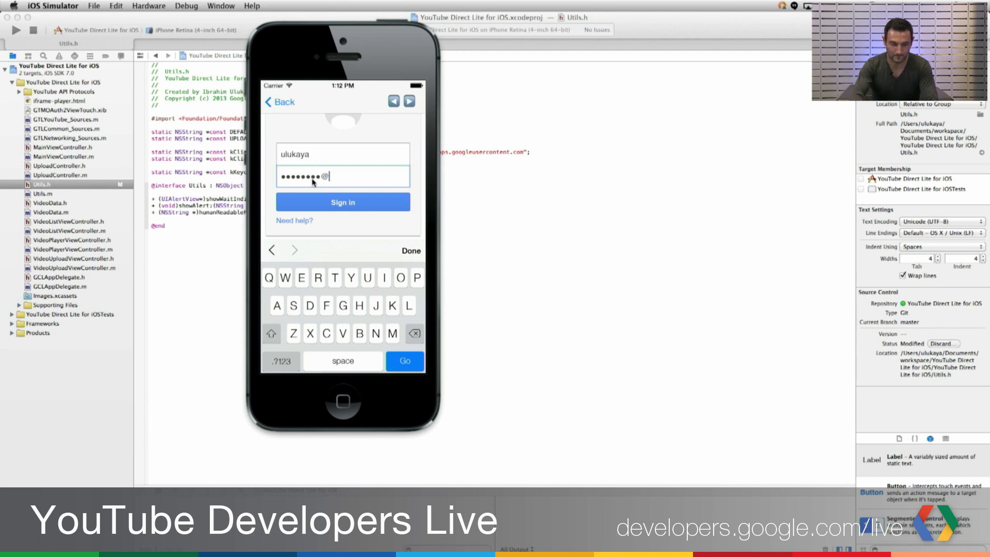
pyautogui.click(342, 201)
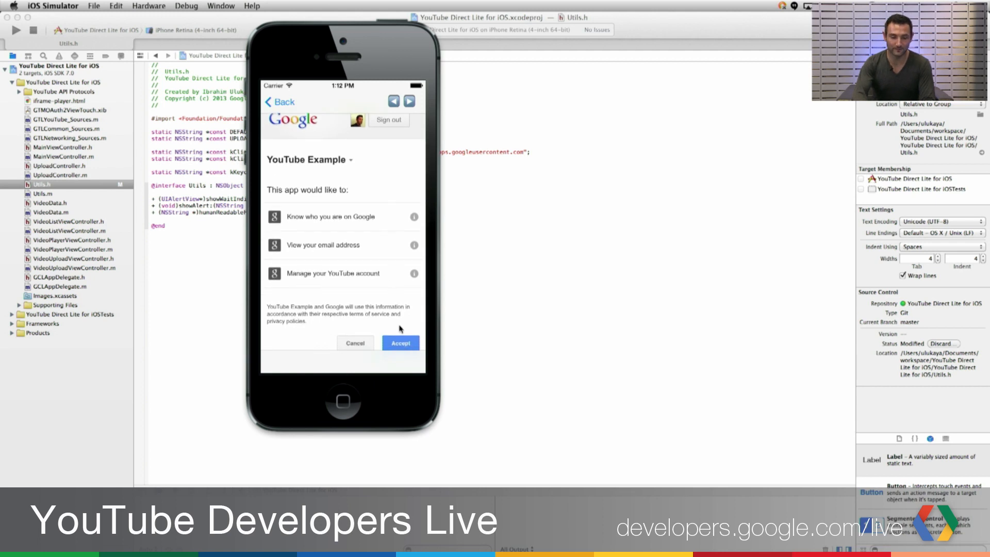
pyautogui.click(400, 343)
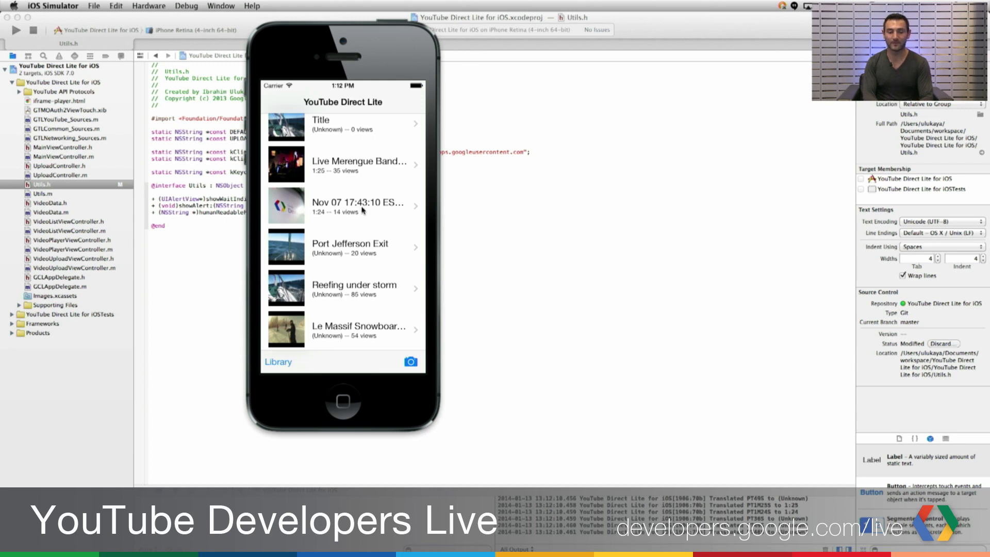
# Choose the Nov 07 video from the loaded uploads list
pyautogui.click(345, 206)
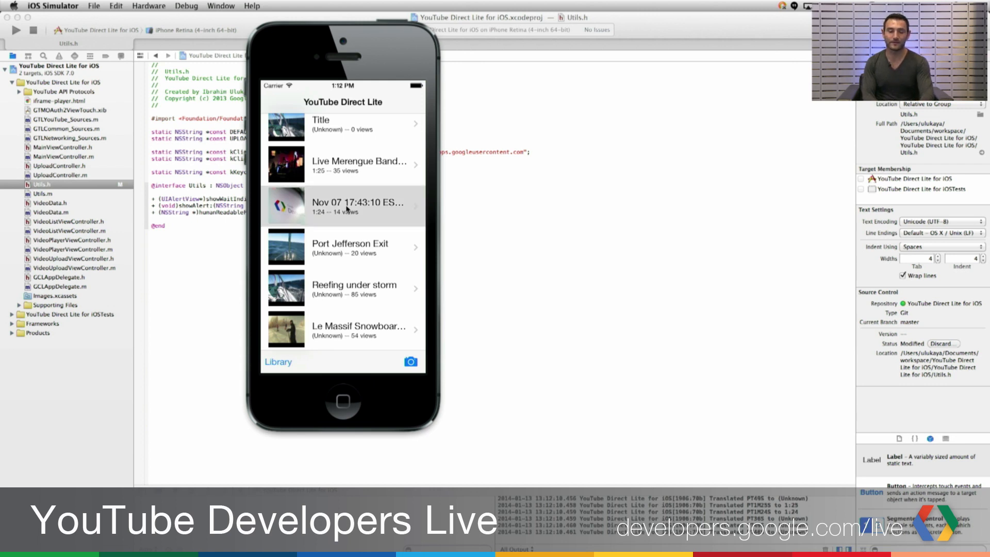
pyautogui.click(359, 205)
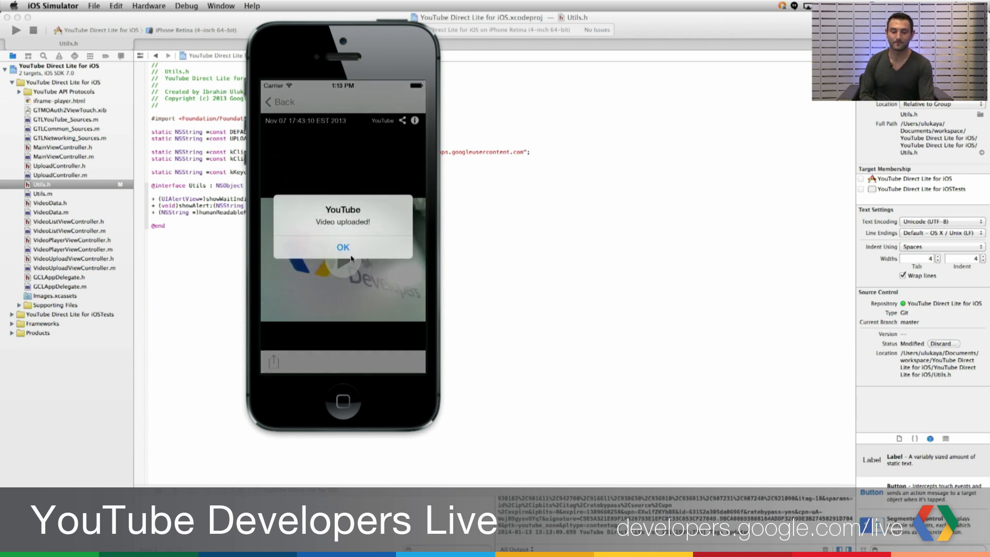
pyautogui.click(342, 246)
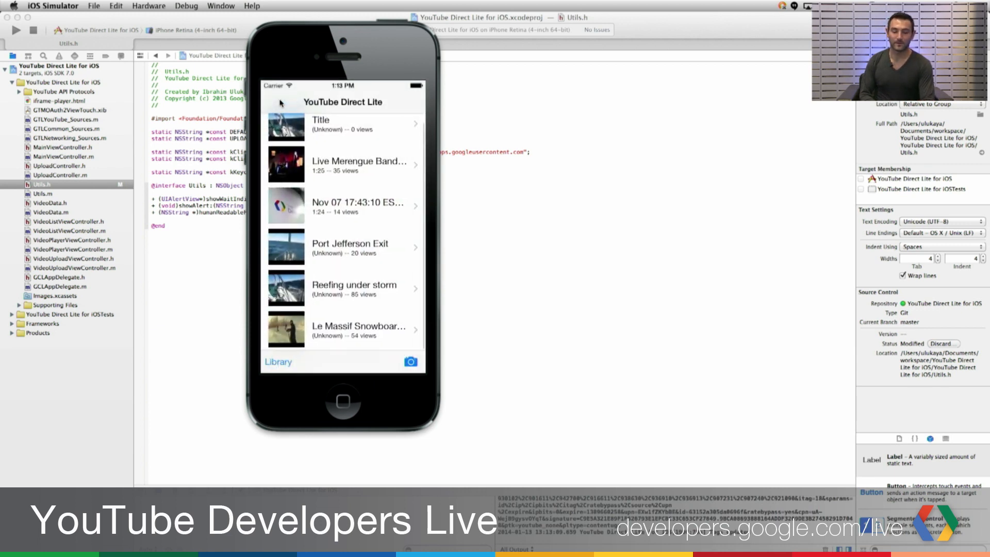
pyautogui.moveTo(370, 216)
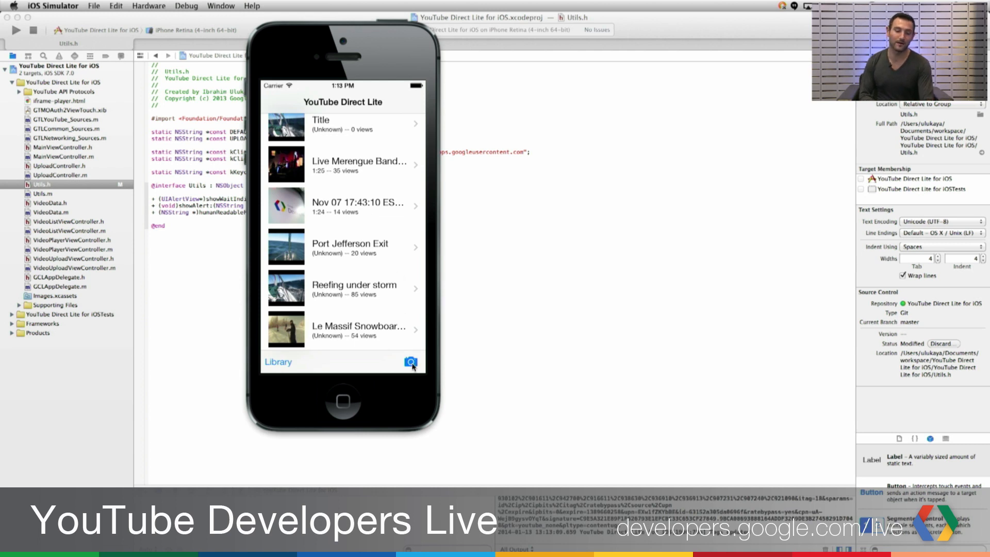
pyautogui.moveTo(370, 371)
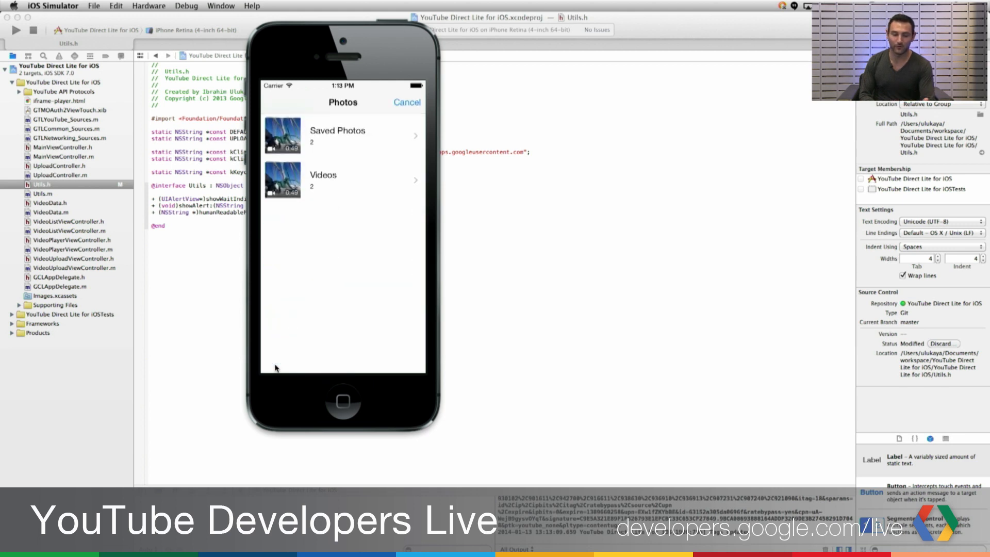
# Choose the sailing clip from the Saved Photos album after previewing it
pyautogui.click(342, 135)
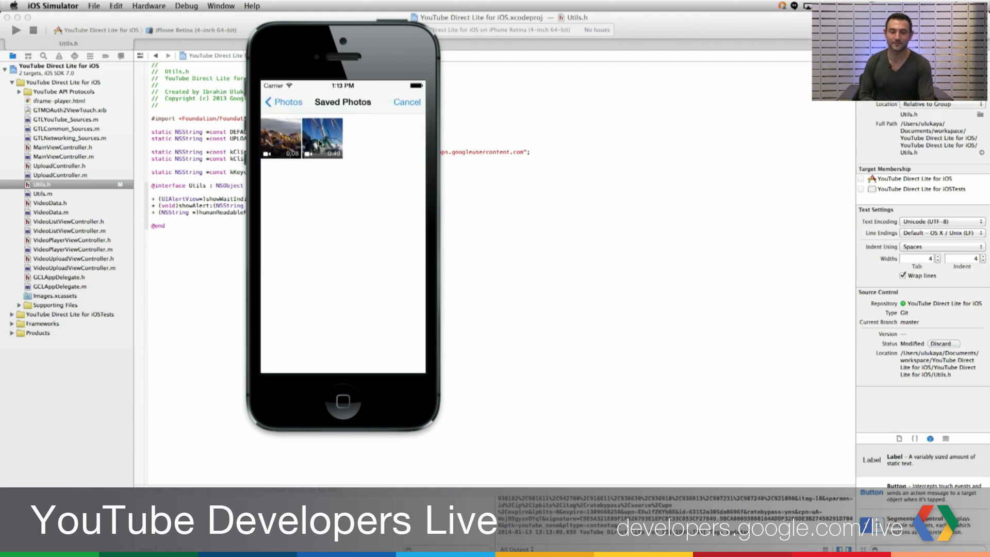
pyautogui.click(322, 137)
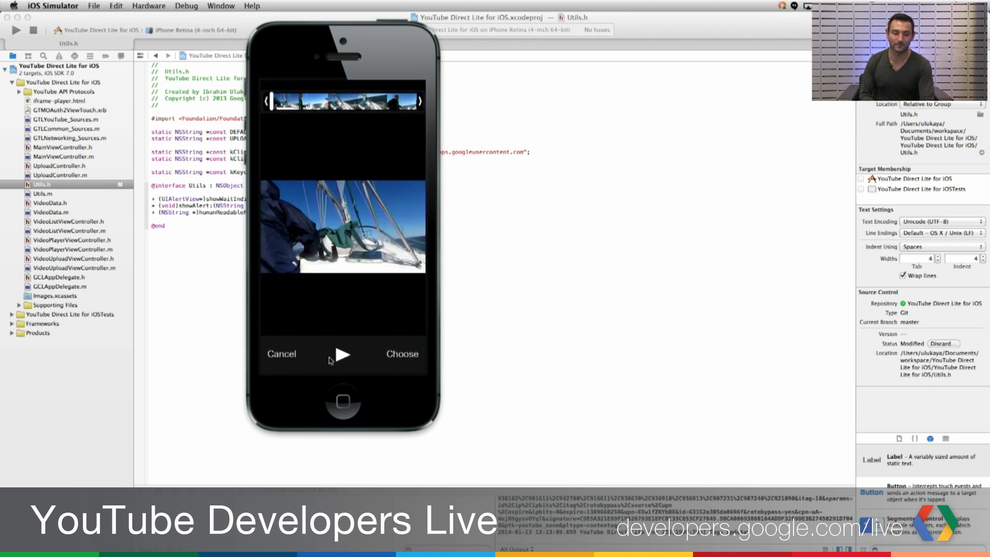
pyautogui.click(341, 354)
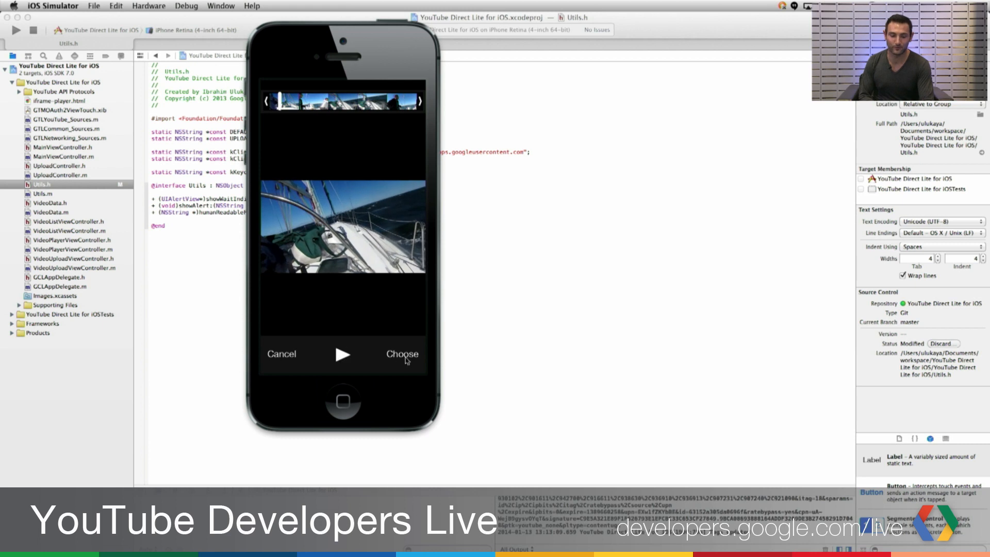
pyautogui.click(402, 354)
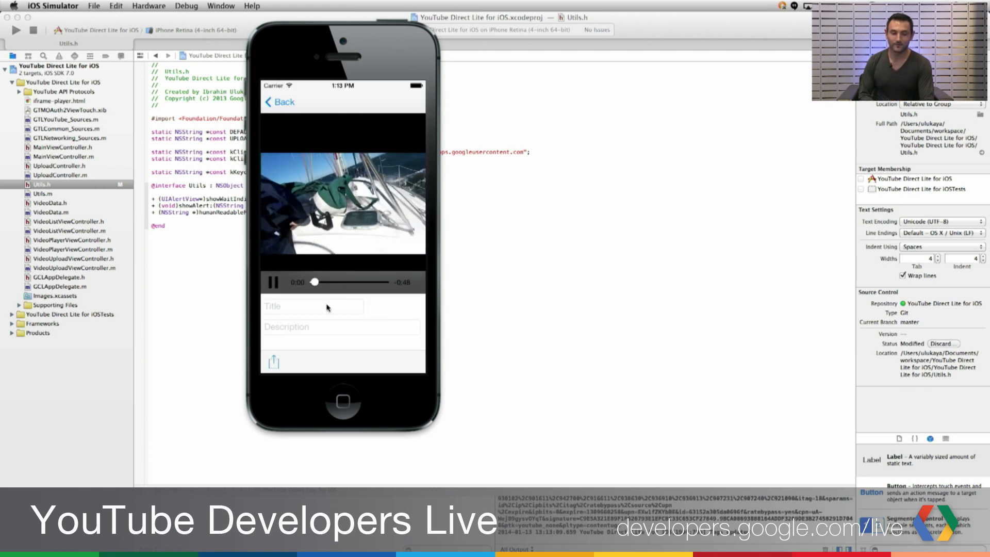
# Enter title 'My title' and description 'My desc', then finish editing to upload
pyautogui.click(312, 306)
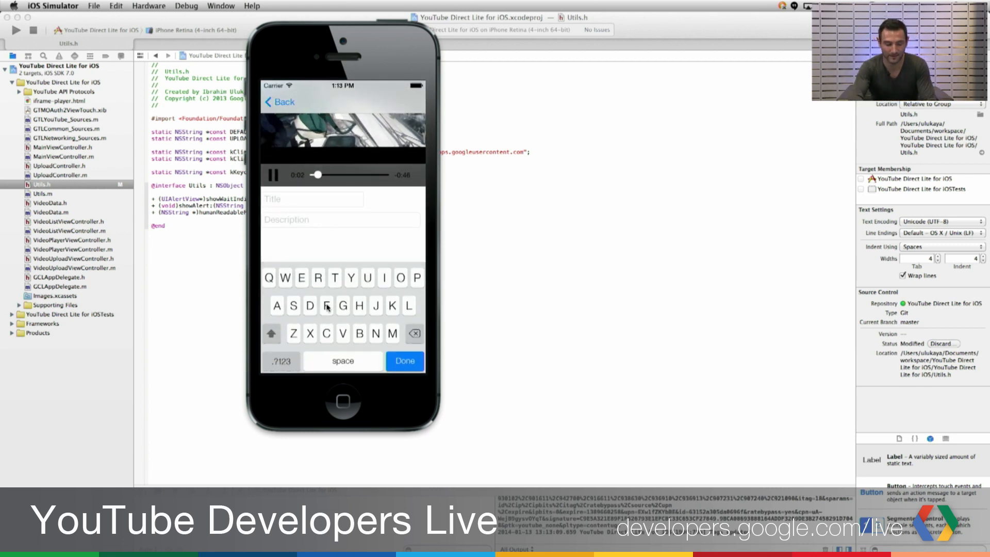
pyautogui.write('My title')
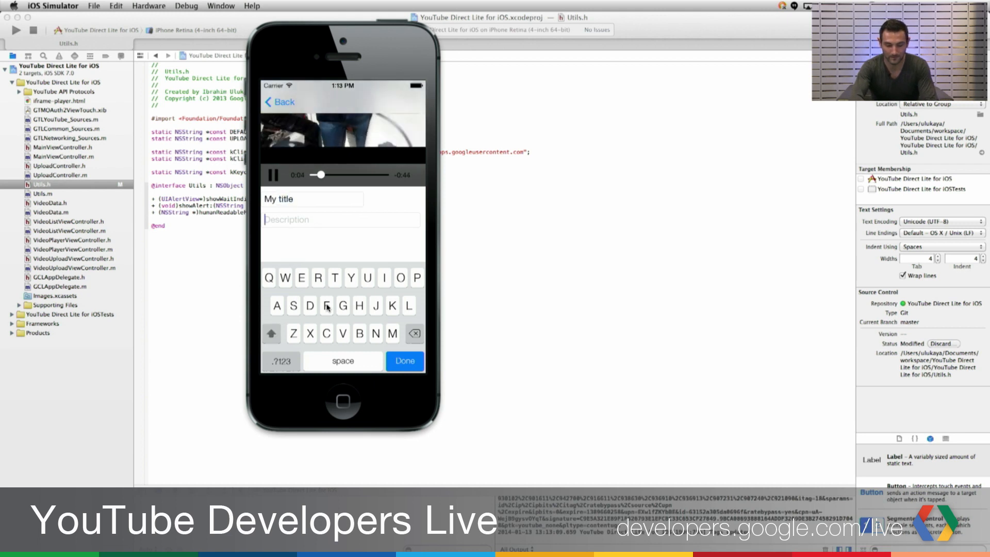
pyautogui.write('My desc')
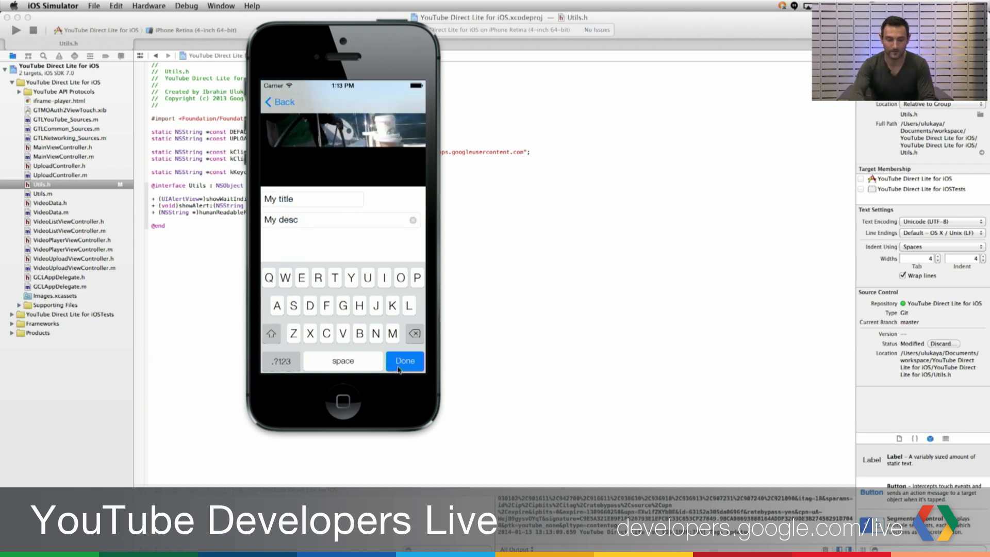
pyautogui.click(405, 361)
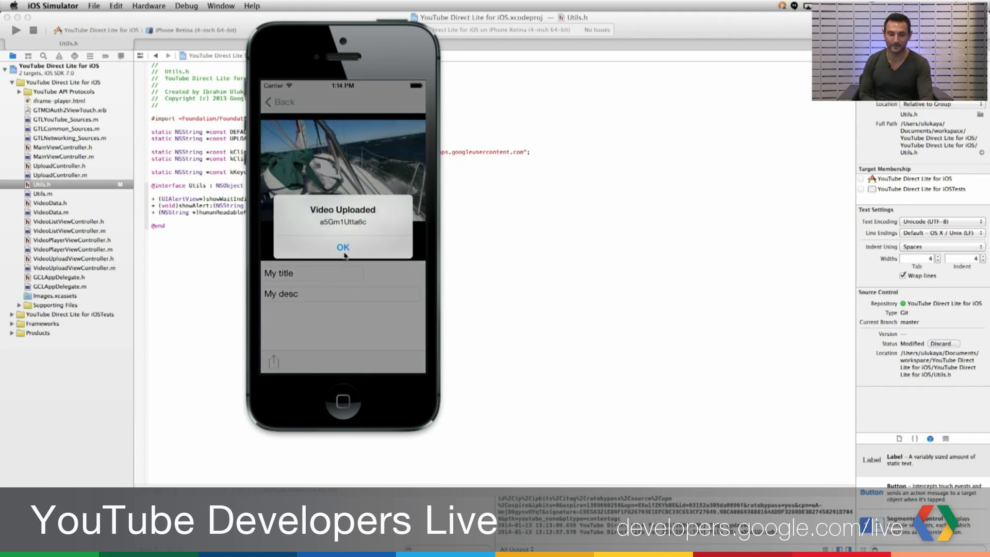
# Dismiss the Video Uploaded alert and go back to the uploads list
pyautogui.click(343, 246)
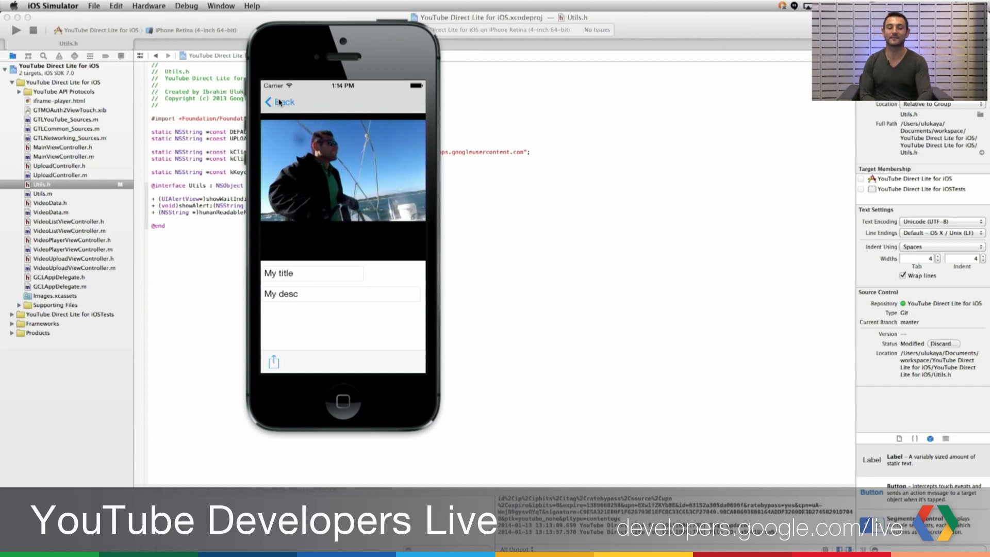
pyautogui.click(278, 102)
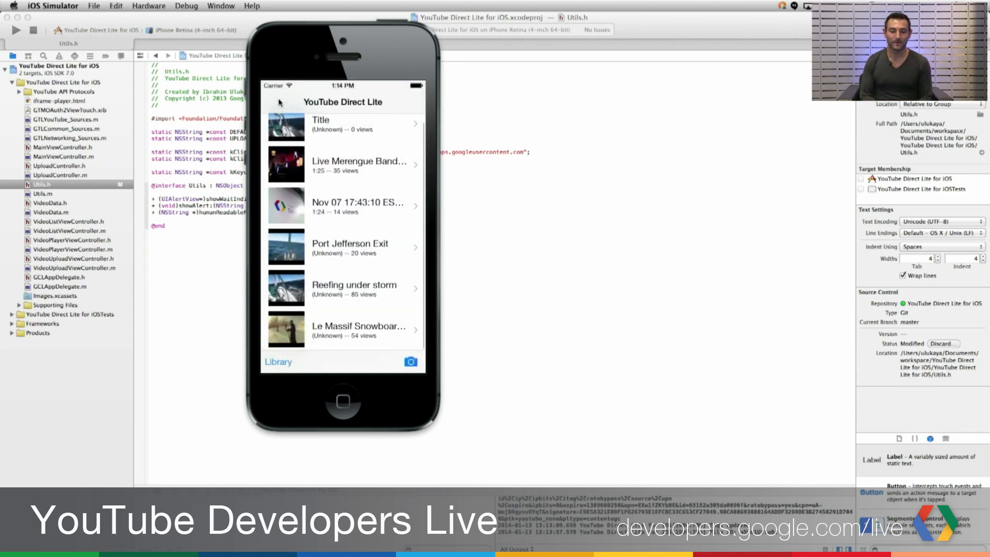